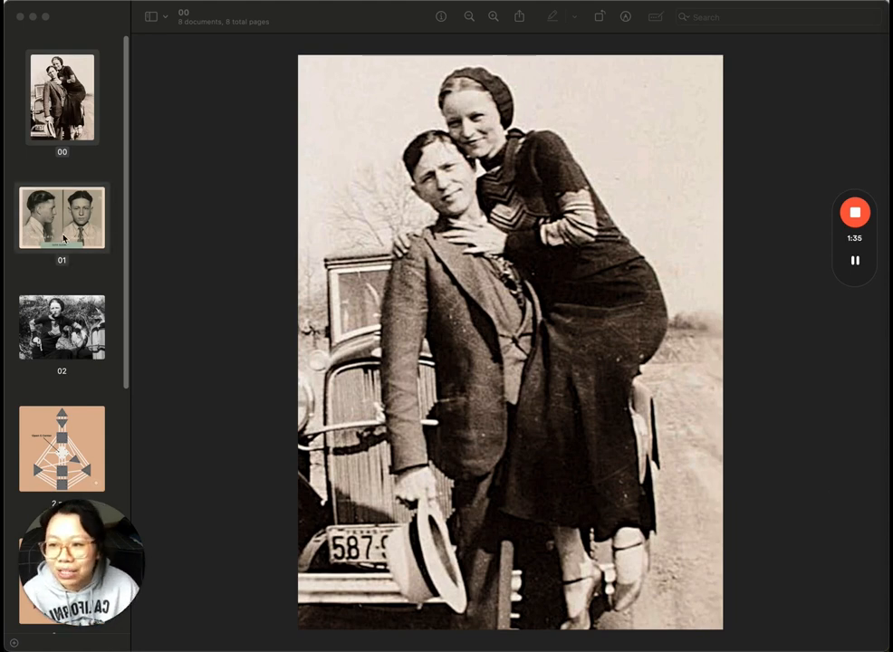
- Select the 2.png thumbnail to show the chart labelled Open G Center
click(62, 217)
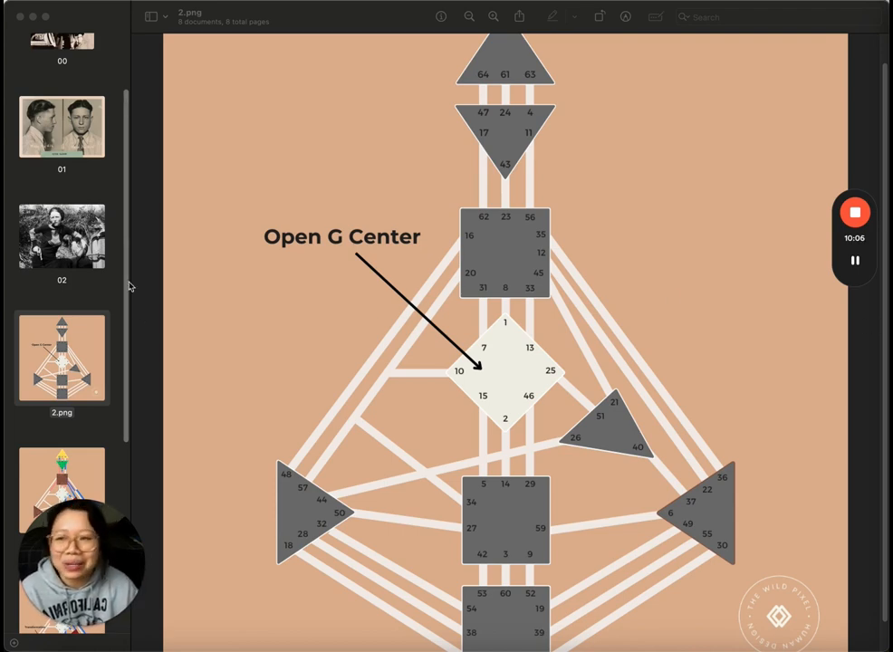
click(62, 237)
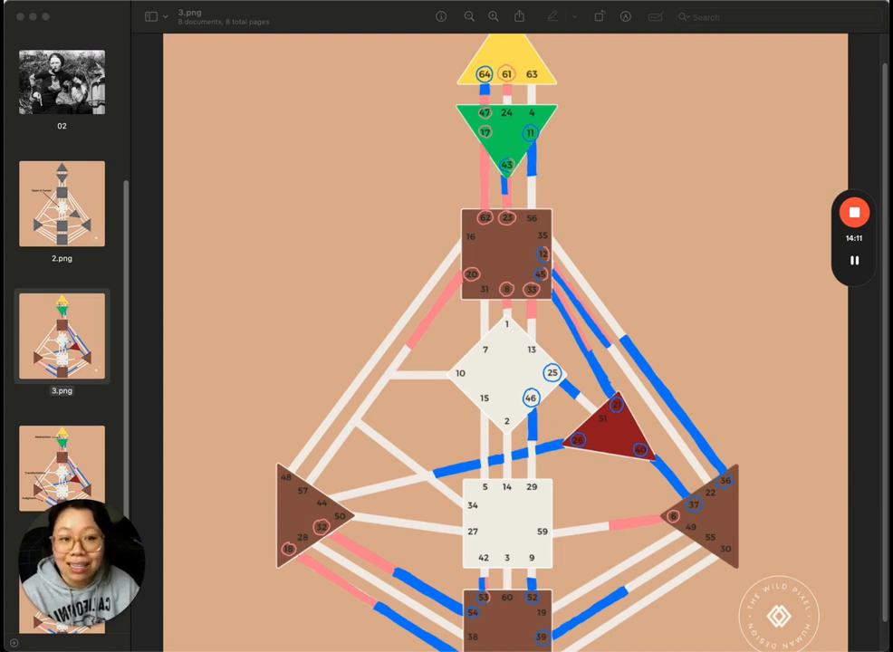
- Select the 4.png thumbnail to show the chart annotated Abstraction, Transformation and Judgment
click(62, 303)
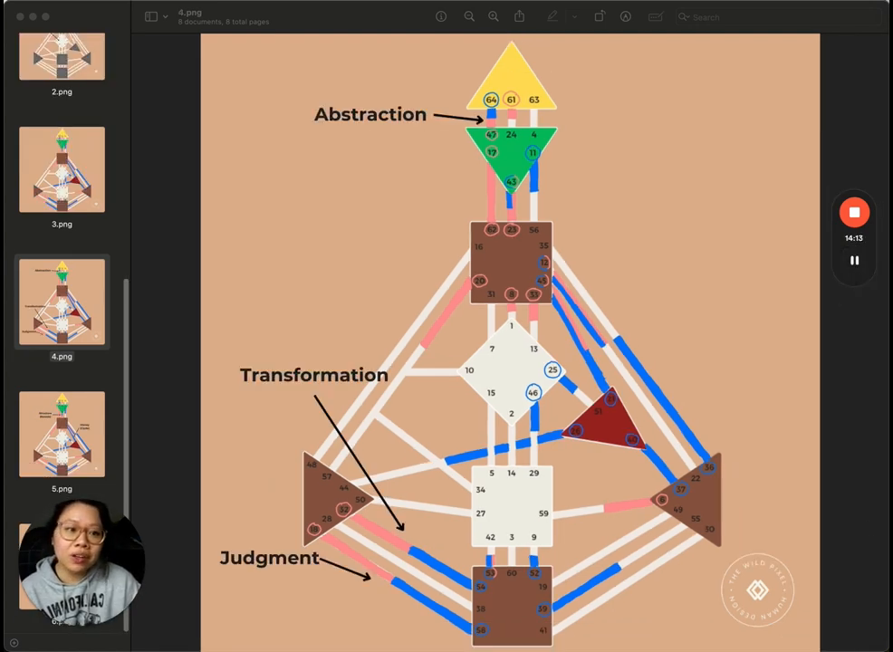